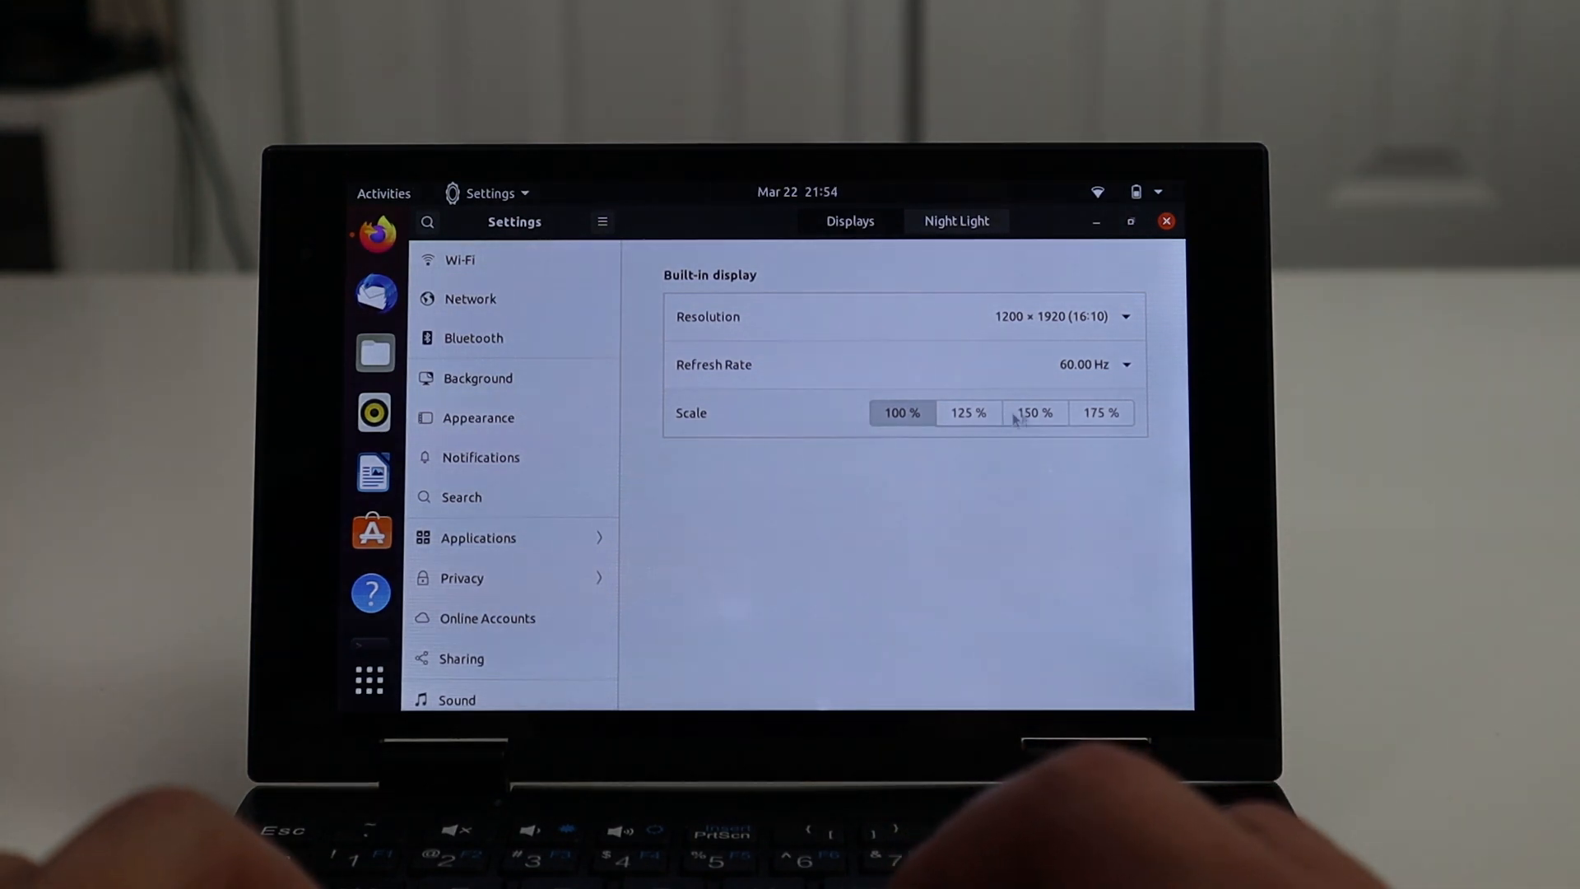
Change the built-in display scale to 150%, apply it, and keep the change.
left_click(1032, 412)
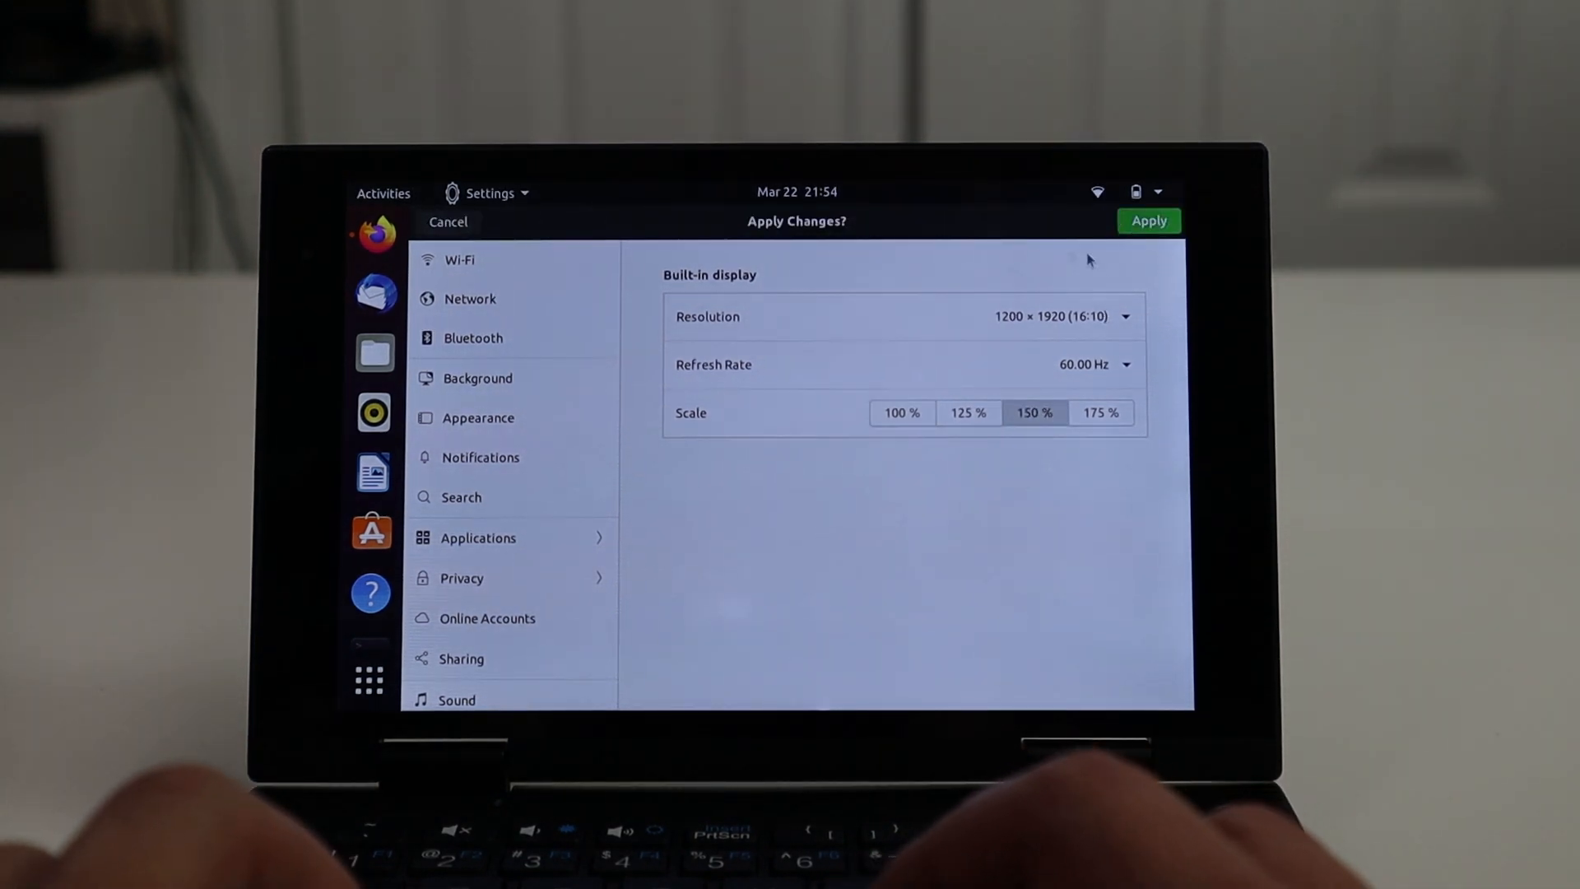
left_click(1147, 221)
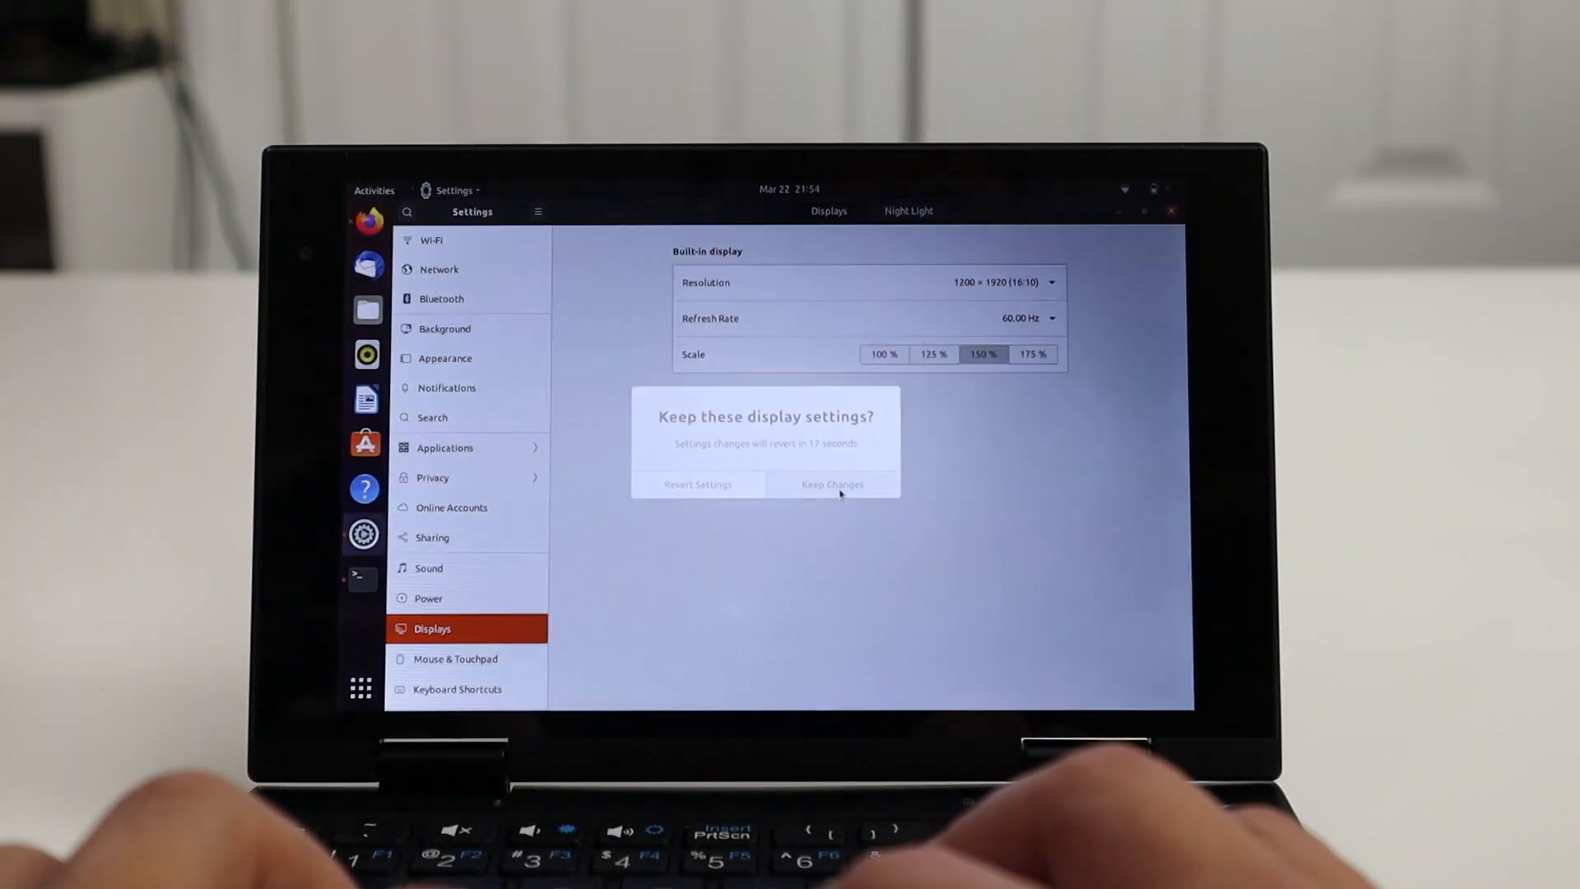
left_click(831, 484)
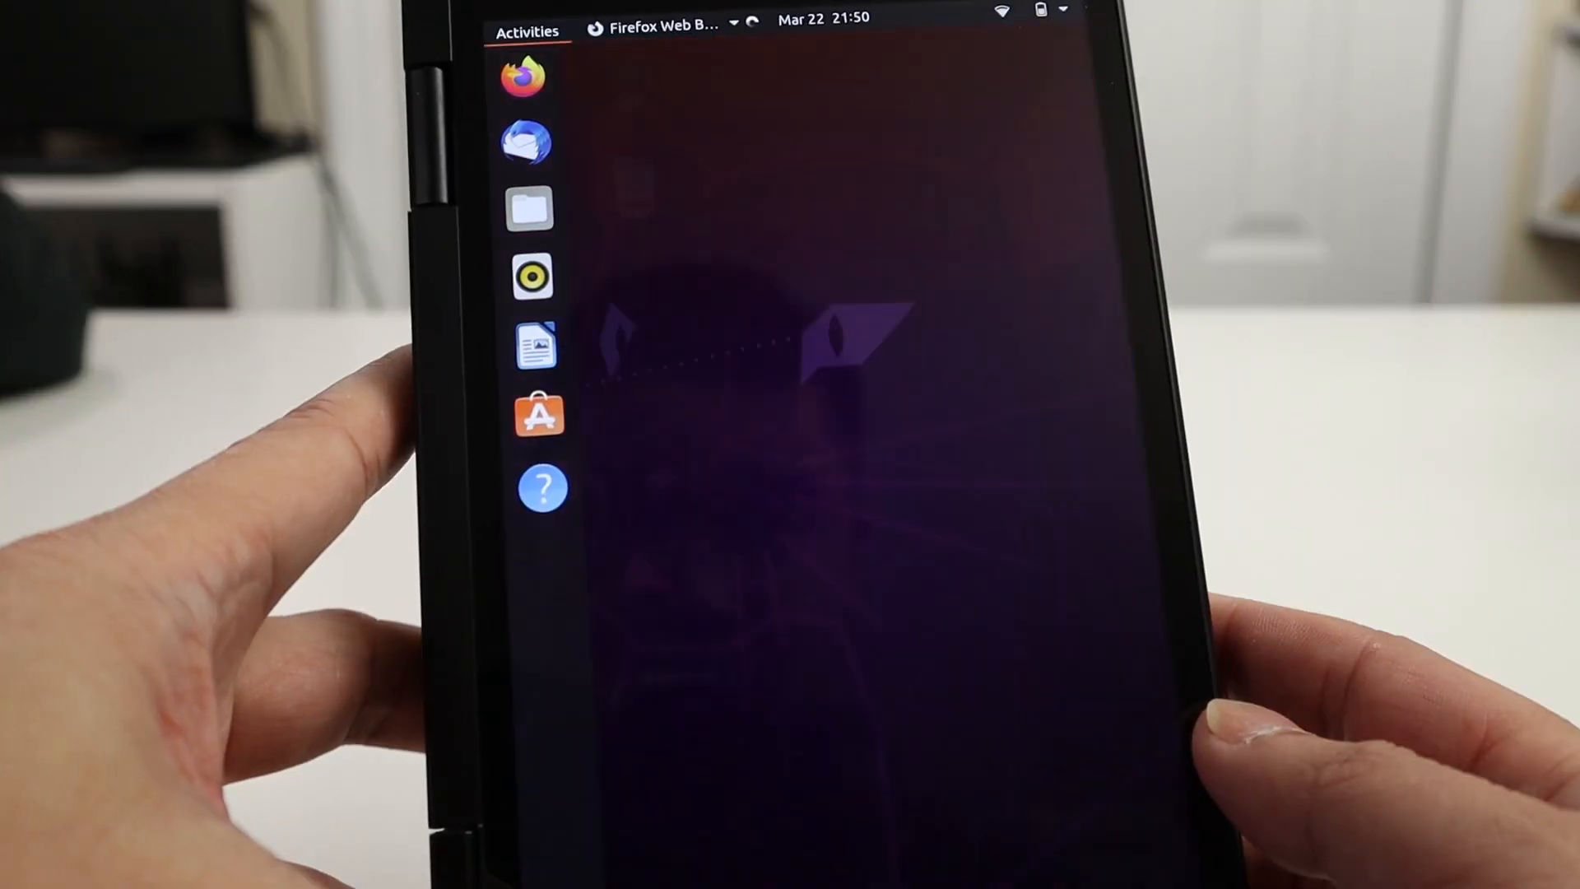
Open the Show Applications grid from the dock on the portrait tablet screen.
left_click(526, 30)
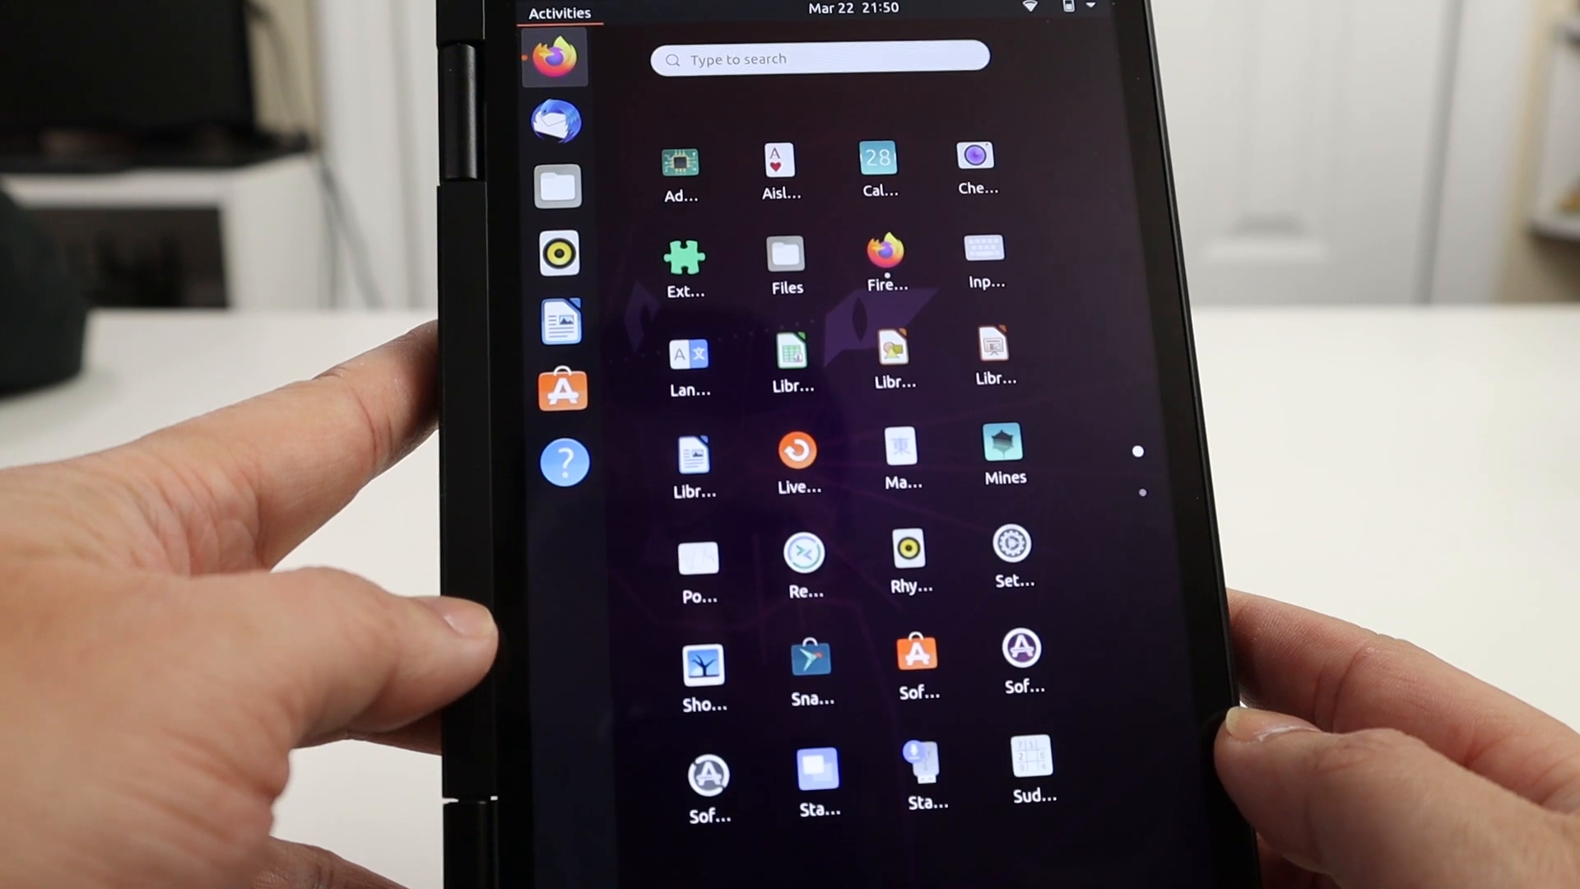
scroll("down", 3)
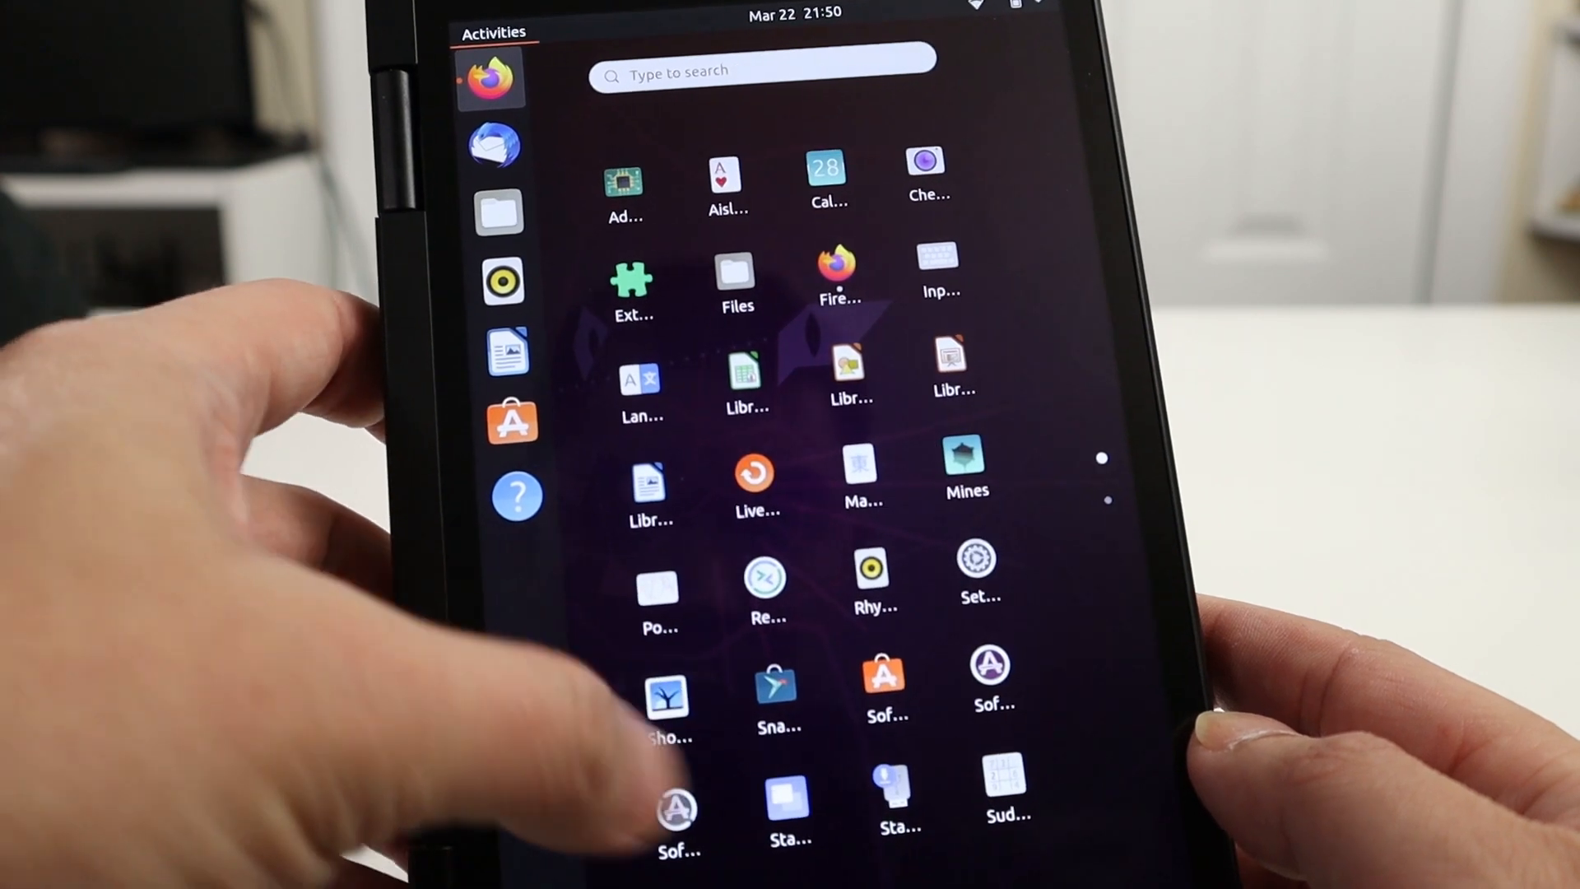
scroll("down", 3)
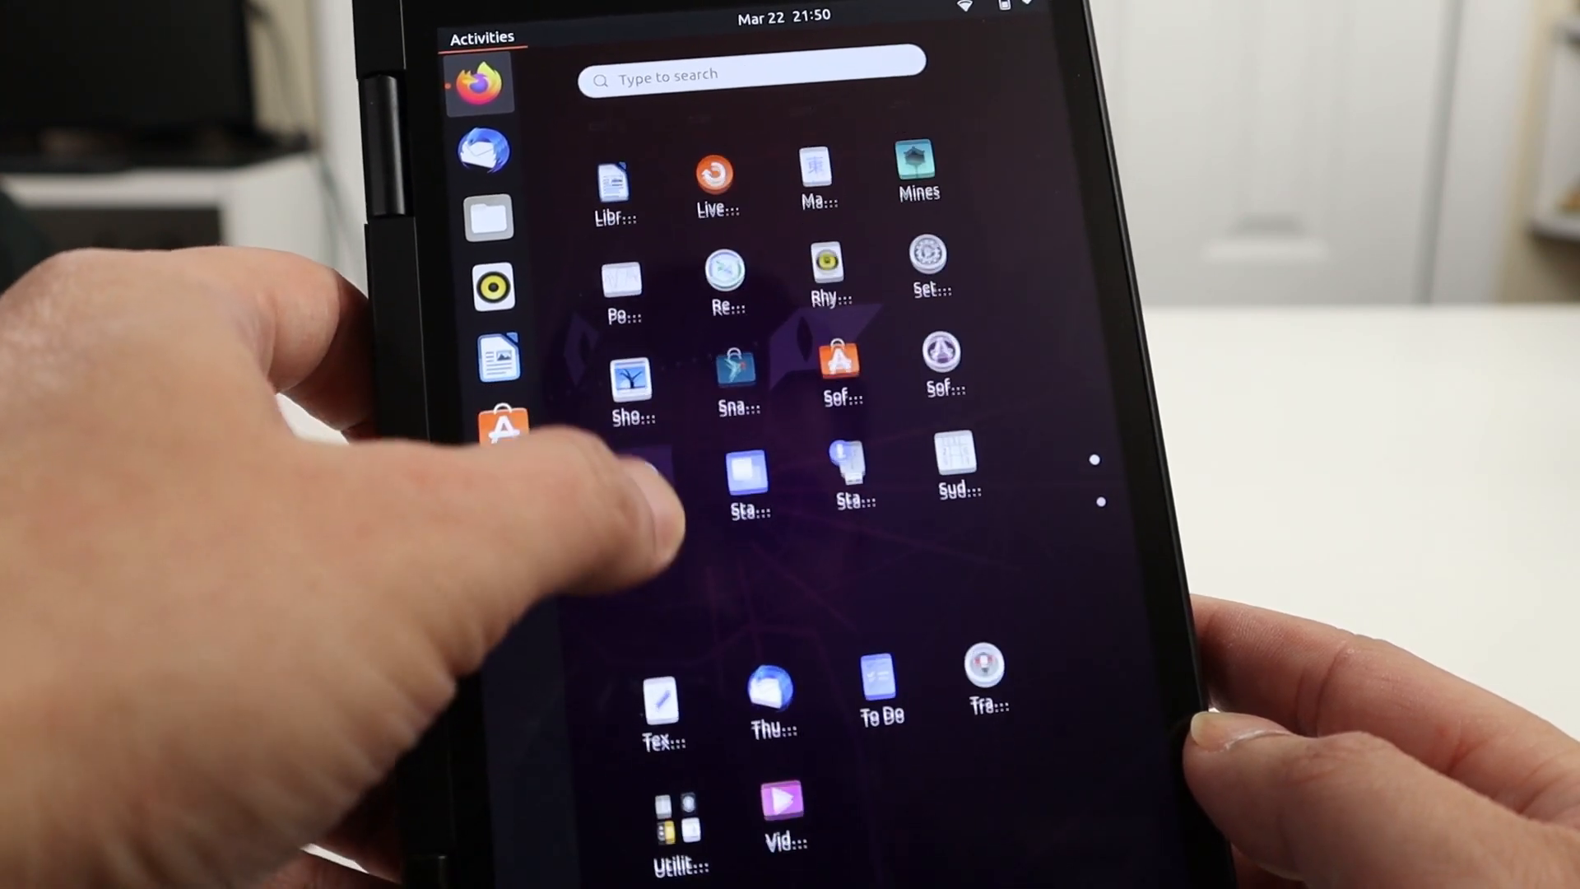